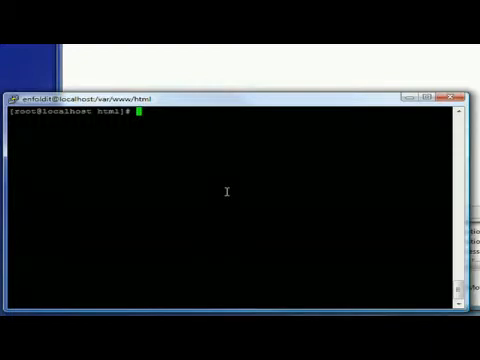
Display htpasswd's usage and options list with htpasswd --help.
text(hs)
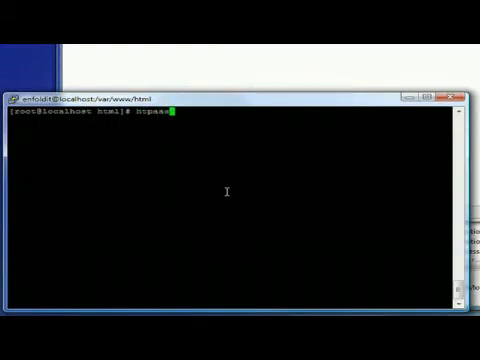
text(d)
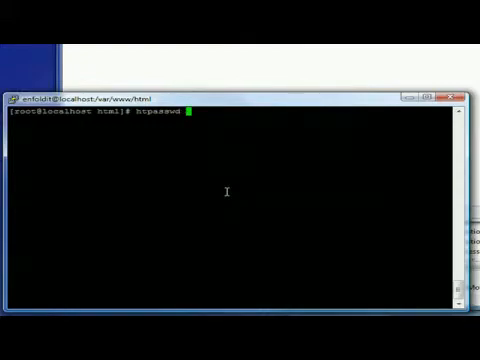
Create the .htpasswd file with user dafonso using htpasswd -c, and set the password.
text(--help)
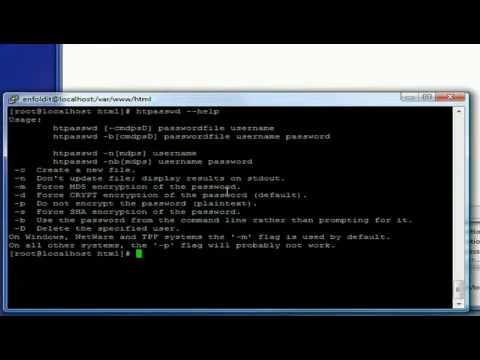
text(ht)
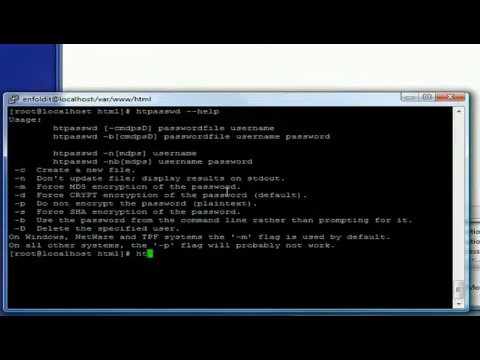
text(passwd .htps)
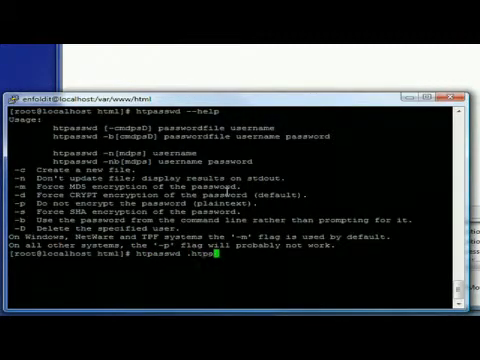
text(asswd)
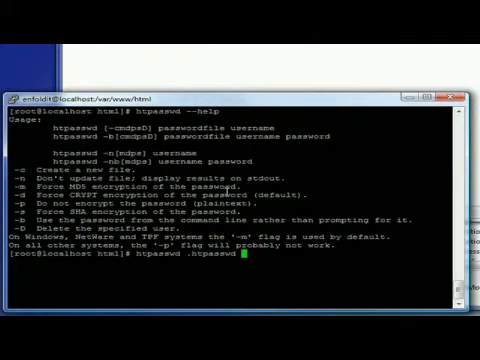
text(dafonso)
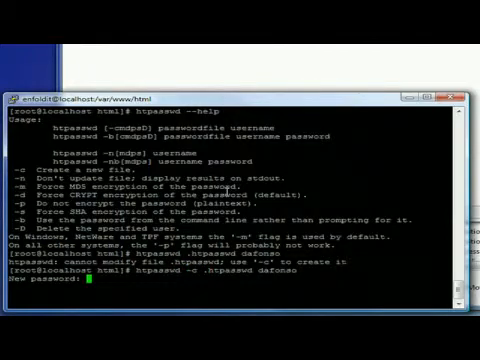
key(Enter)
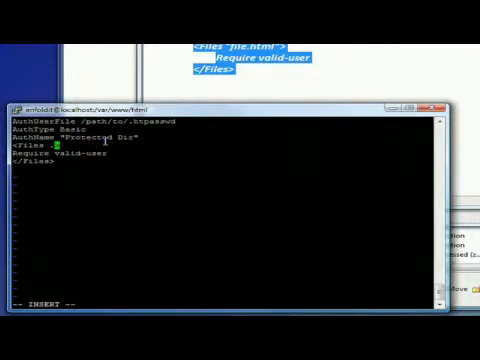
Name protected.html in the <Files block of the .htaccess rules.
text(protected)
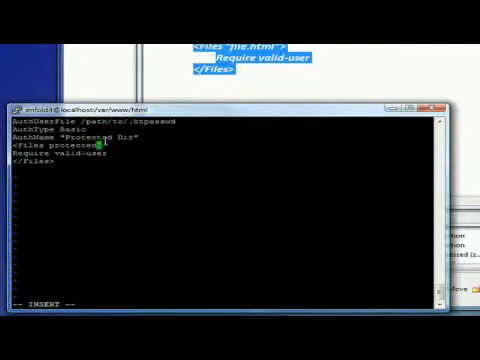
text(.html)
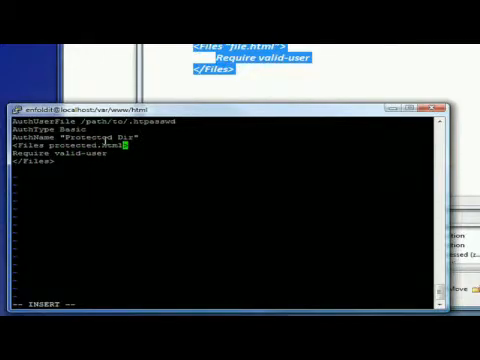